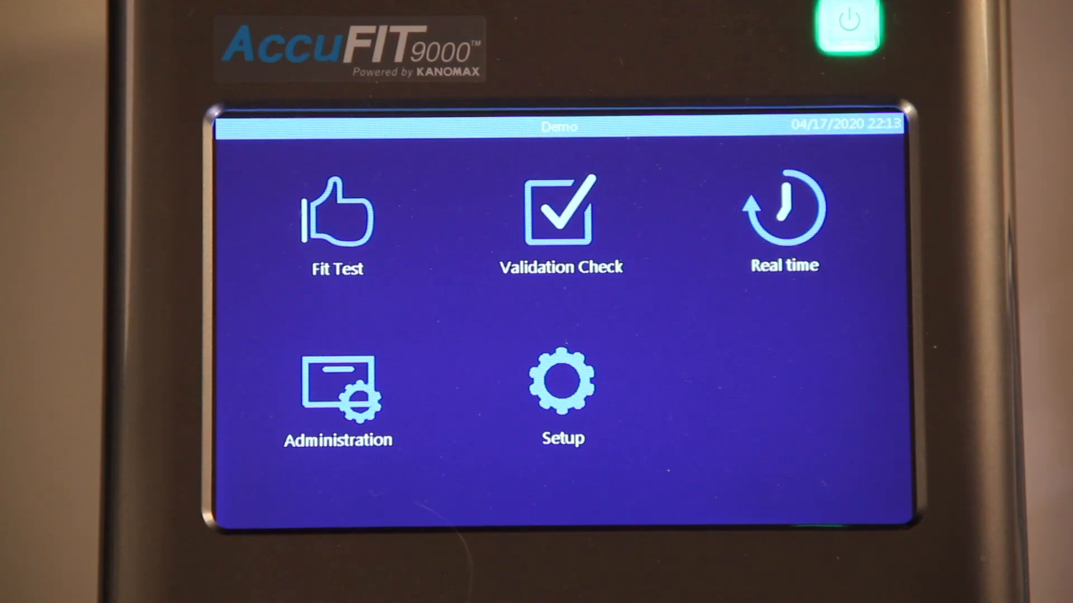
# - Go to the Validation Check screen showing the HEPA filter purge instruction
pyautogui.click(560, 212)
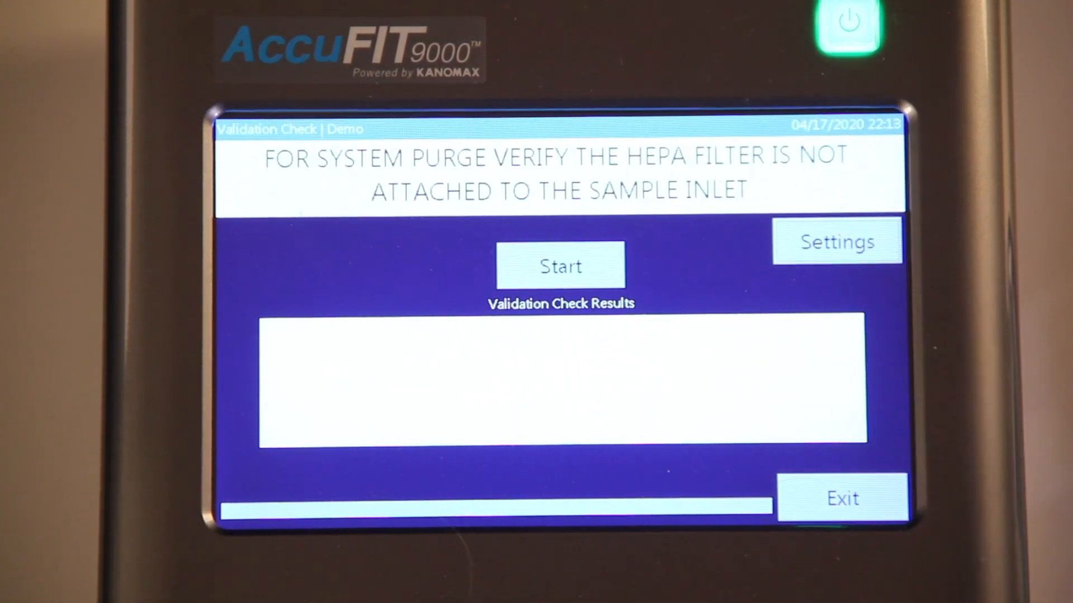
# - Show the Validation Check Settings: ambient 1000, zero check 15, minimum fit factor 10000
pyautogui.click(835, 241)
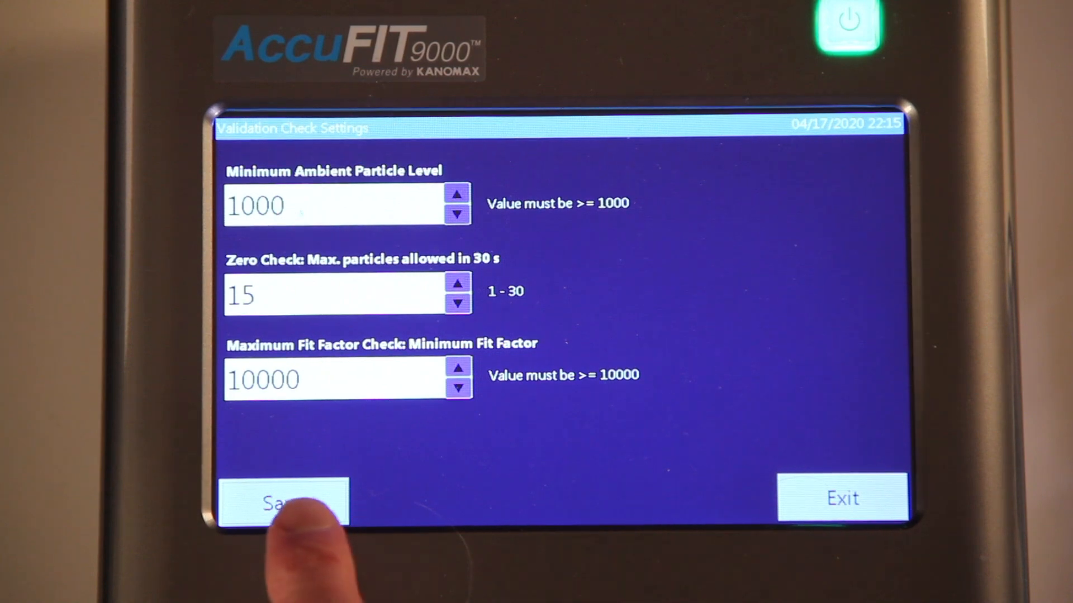
# - Save the validation thresholds, confirm the success message, and exit to the main menu
pyautogui.click(283, 503)
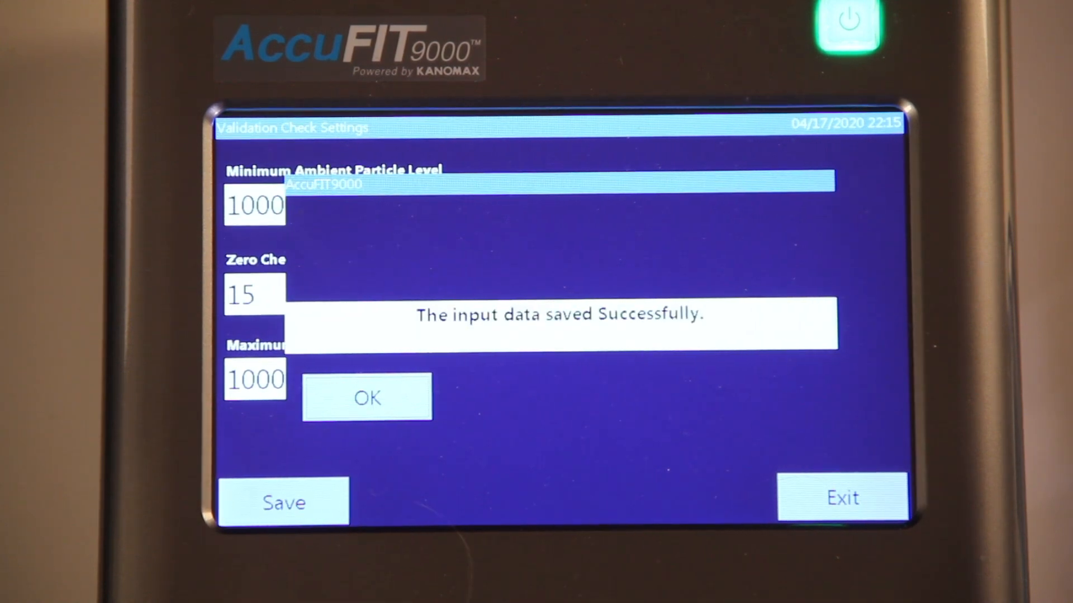
pyautogui.click(368, 398)
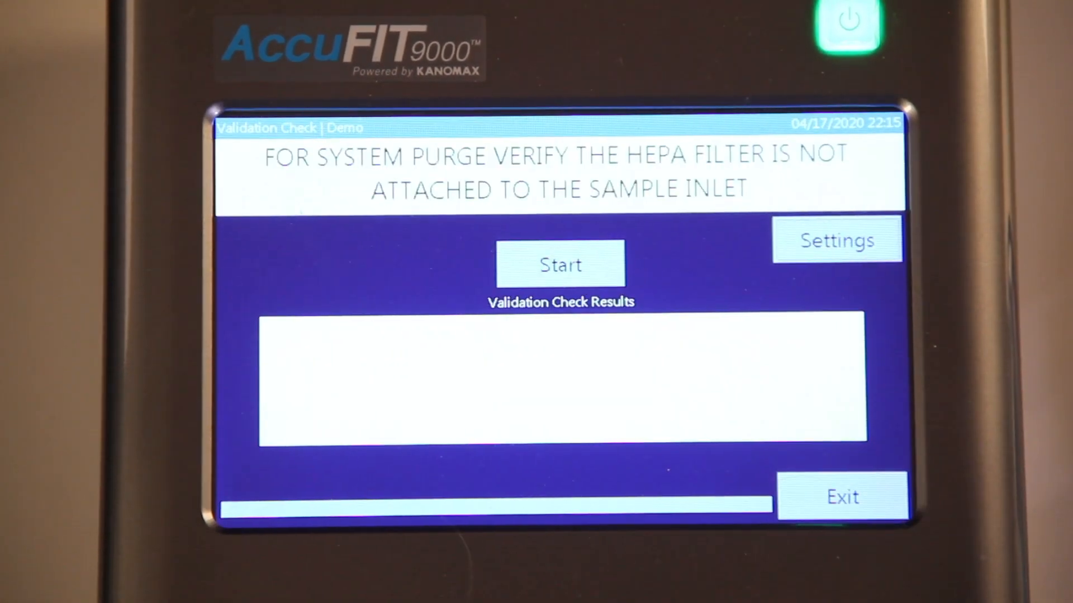
pyautogui.click(842, 496)
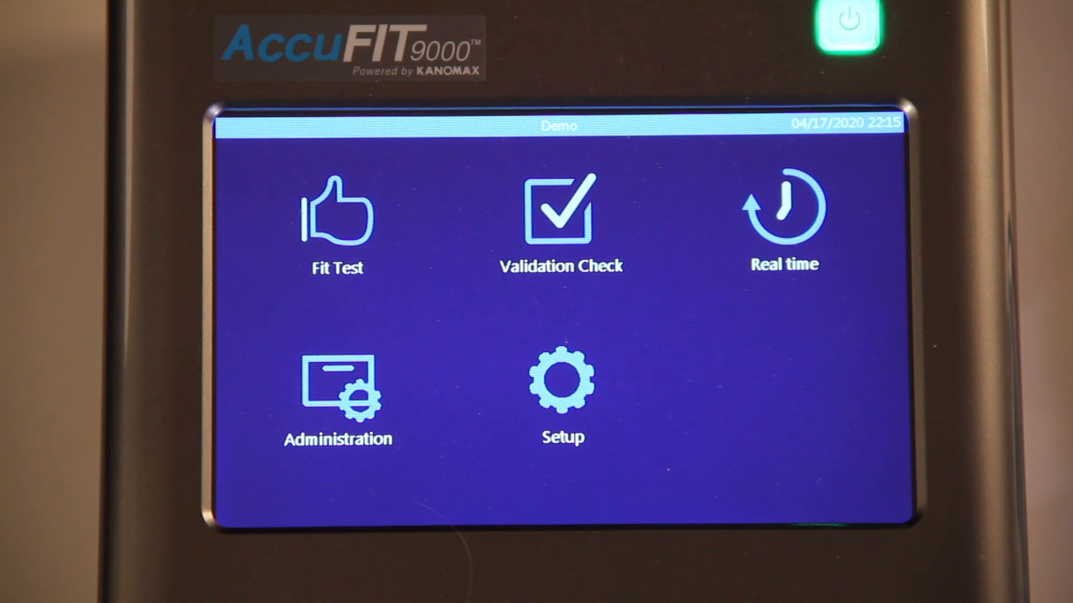
# - Go through Setup to the general Settings screen with warning level 30000, English, buzzer on
pyautogui.click(562, 390)
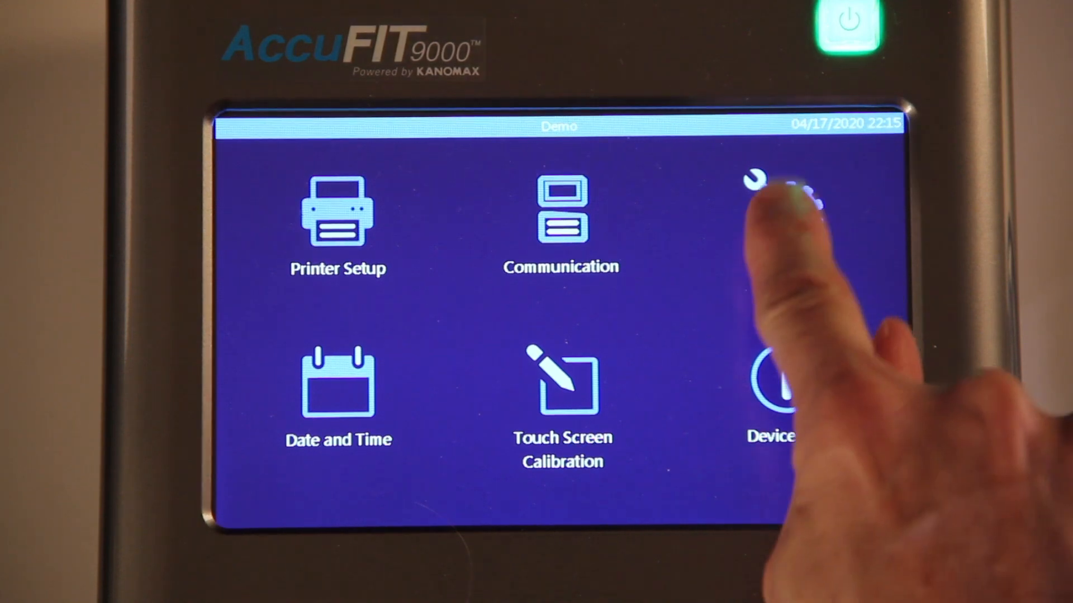
pyautogui.click(774, 192)
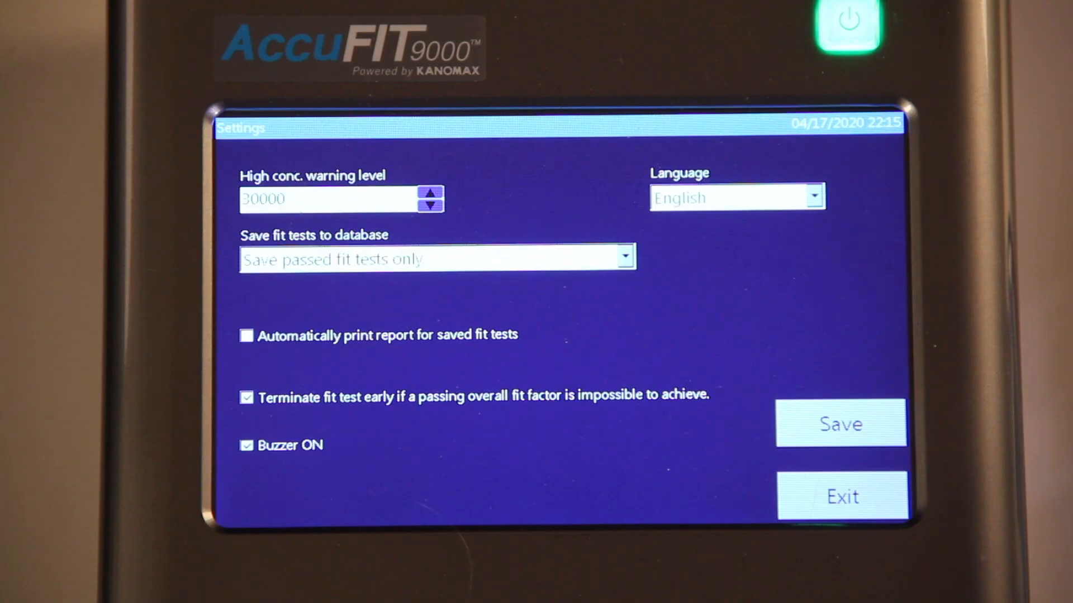
pyautogui.click(812, 196)
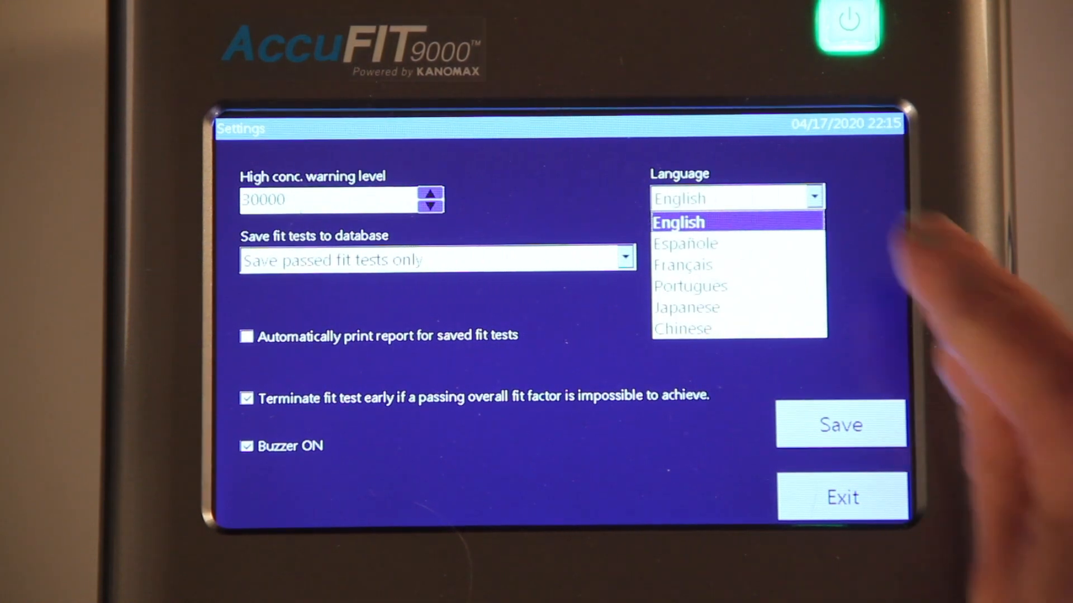
pyautogui.click(735, 221)
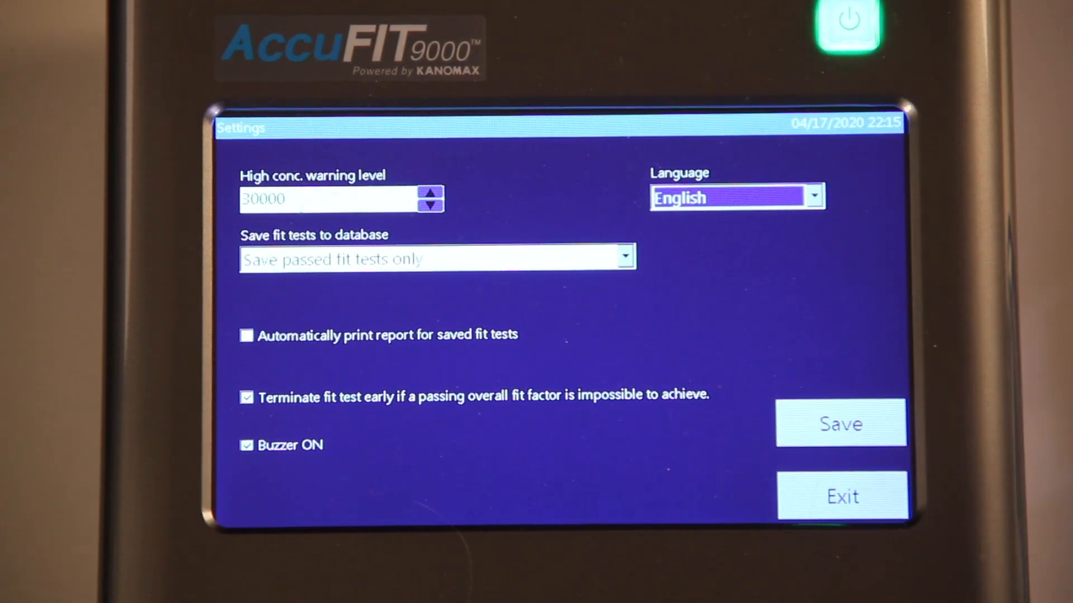